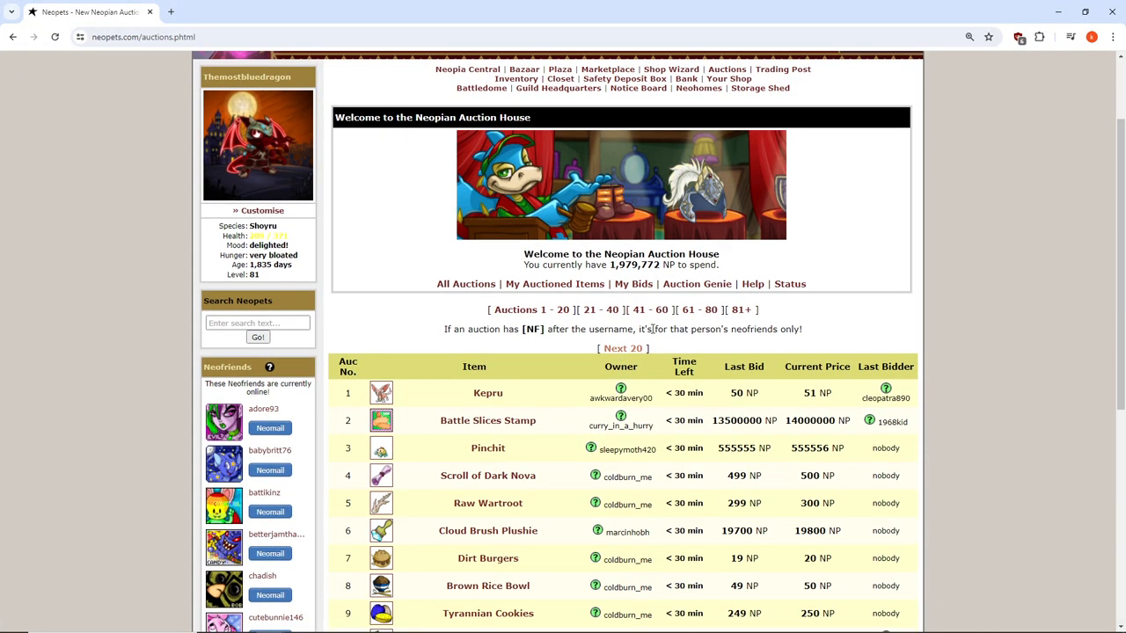
{"action": "scroll", "scroll_direction": "down", "scroll_amount": 3}
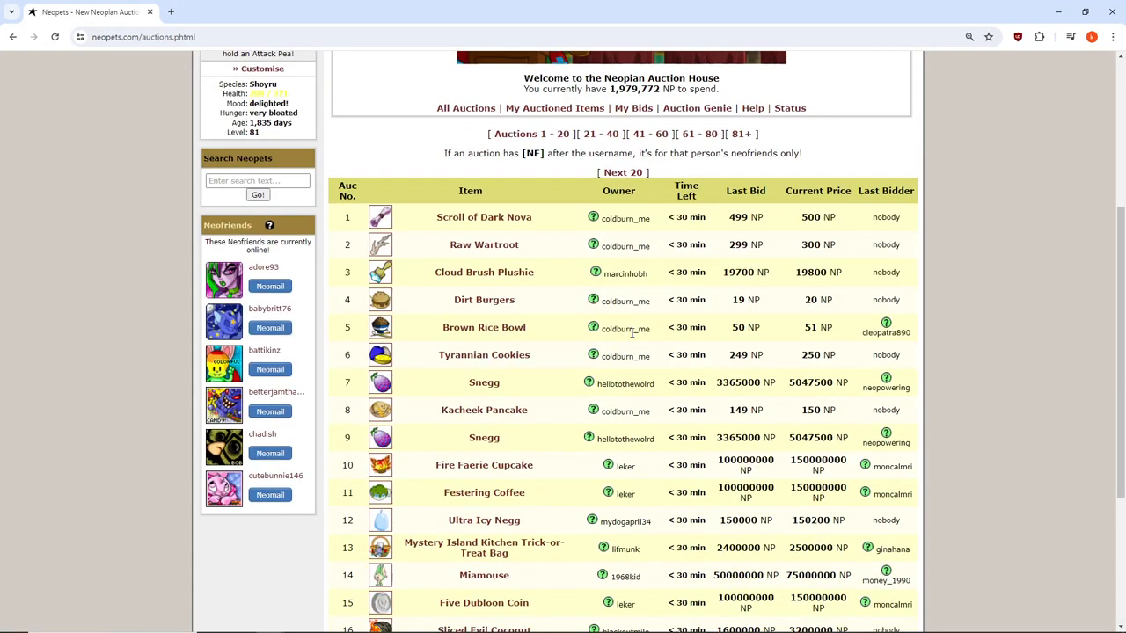
{"action": "scroll", "scroll_direction": "down", "scroll_amount": 3}
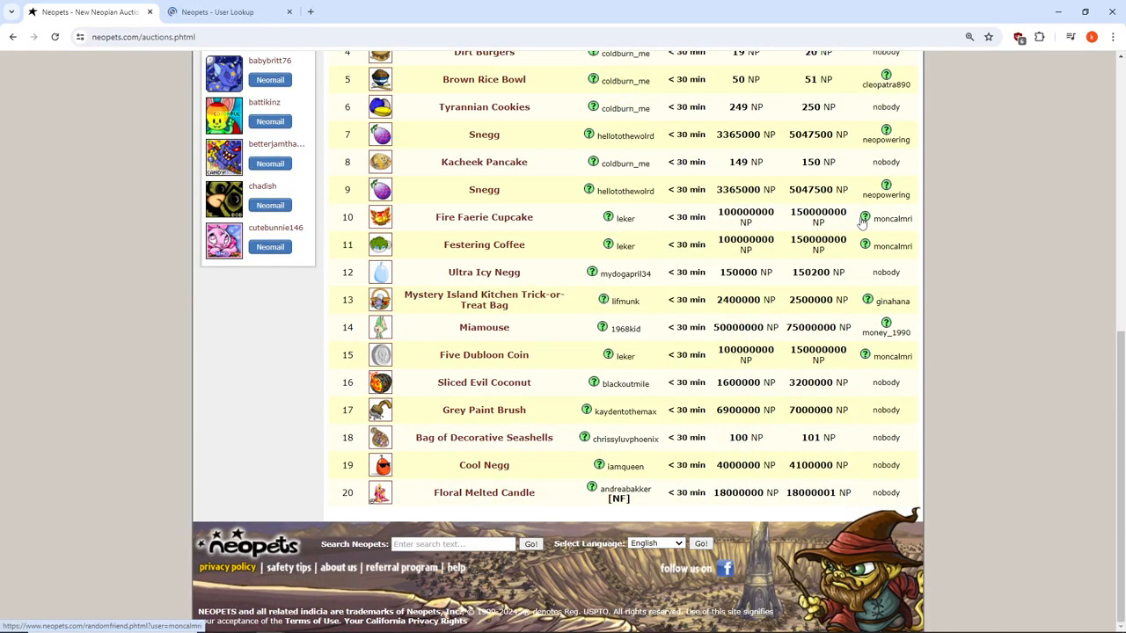
{"action": "left_click", "coordinate": [893, 218]}
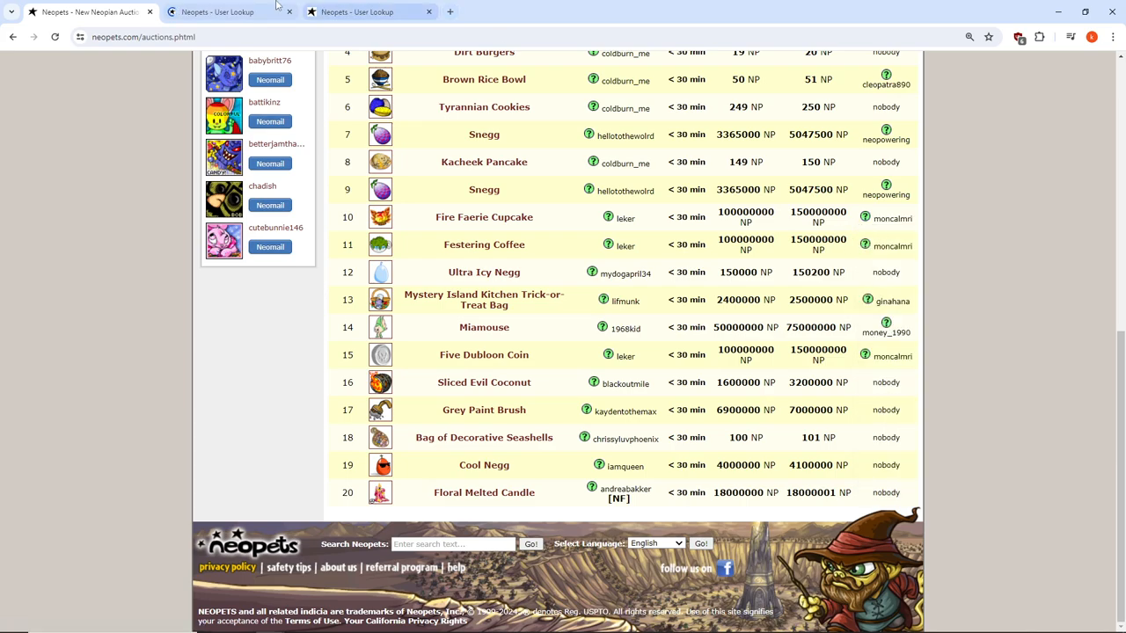
{"action": "left_click", "coordinate": [624, 218]}
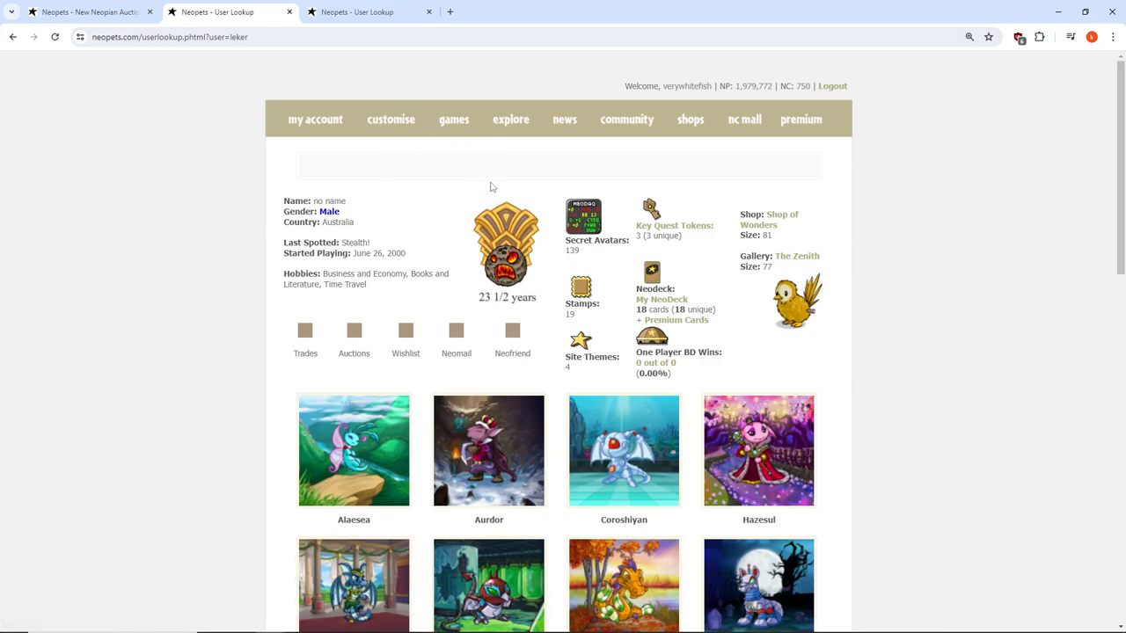
{"action": "scroll", "scroll_direction": "down", "scroll_amount": 3}
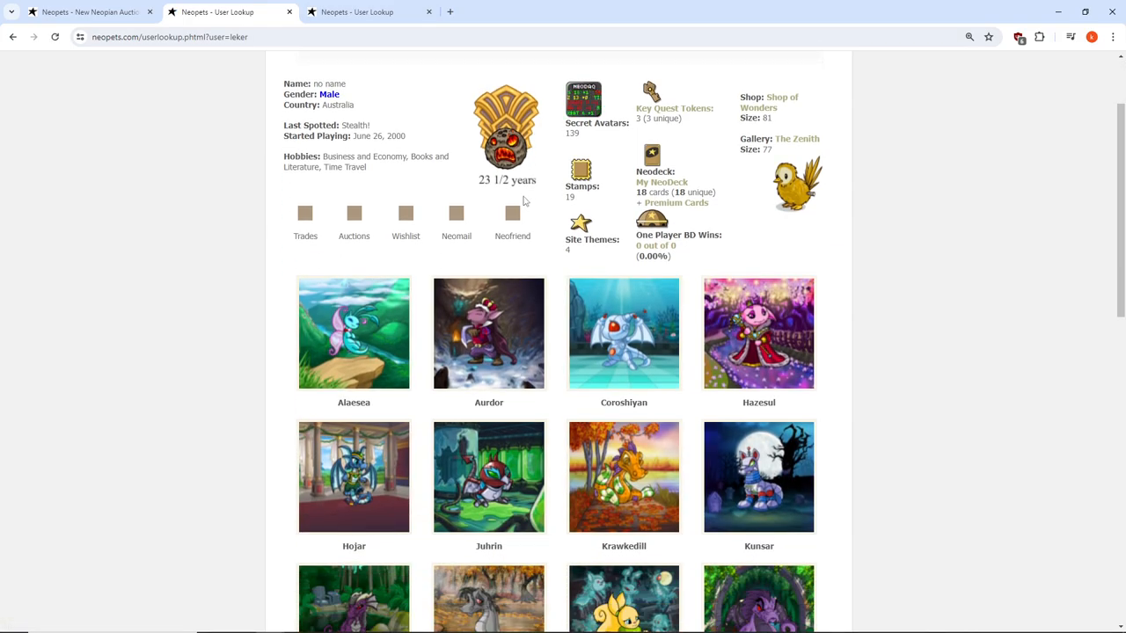
{"action": "left_click", "coordinate": [360, 10]}
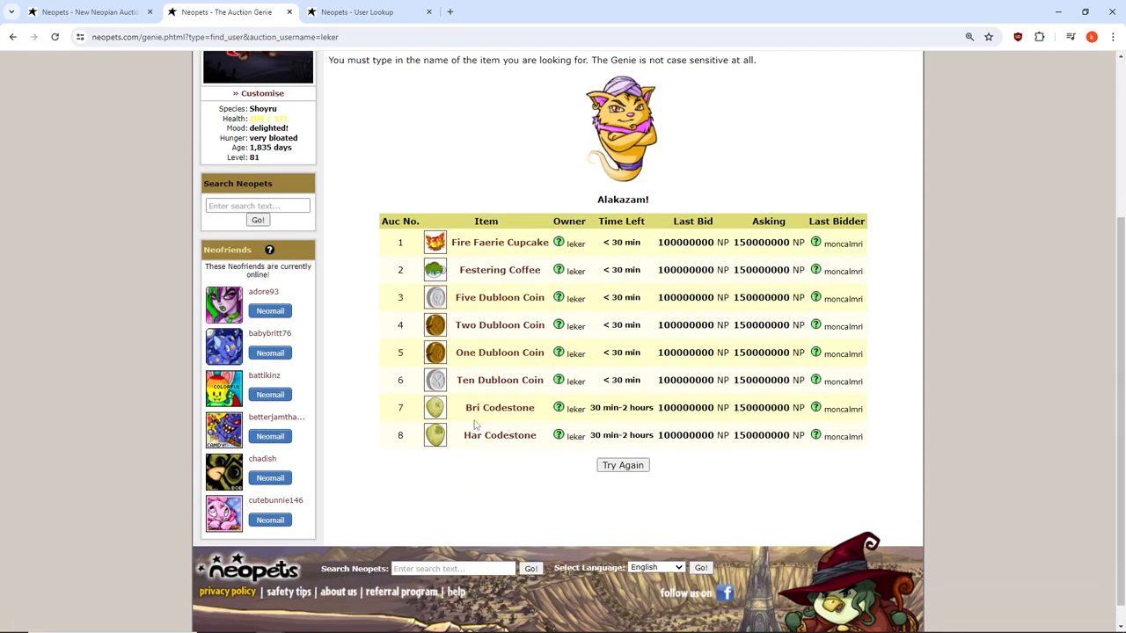
{"action": "mouse_move", "coordinate": [574, 312]}
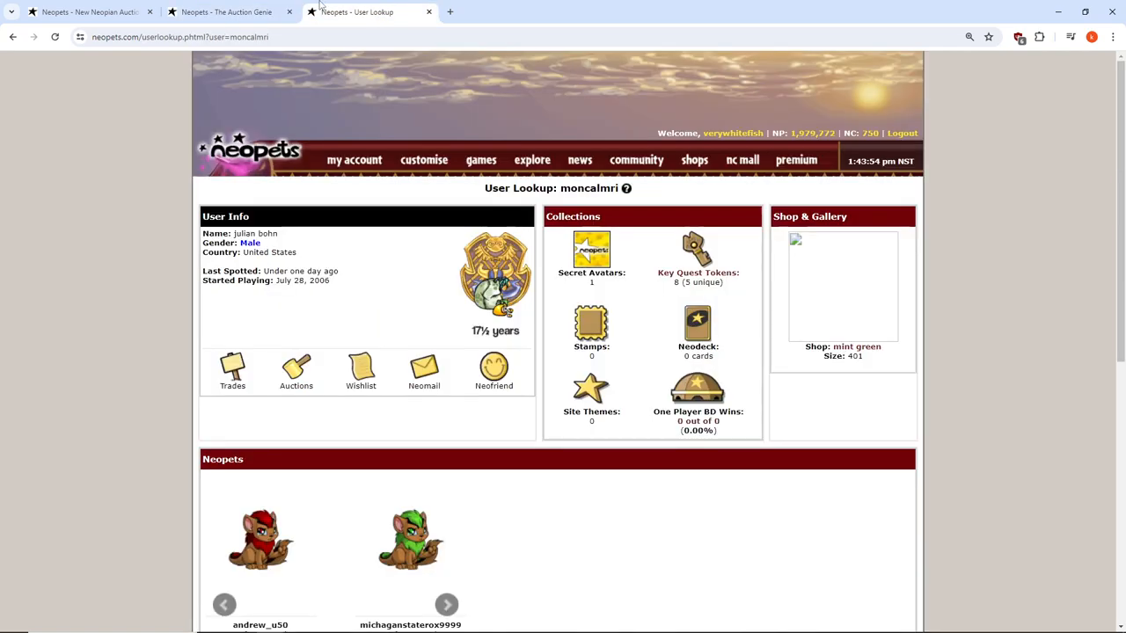
{"action": "scroll", "scroll_direction": "down", "scroll_amount": 3}
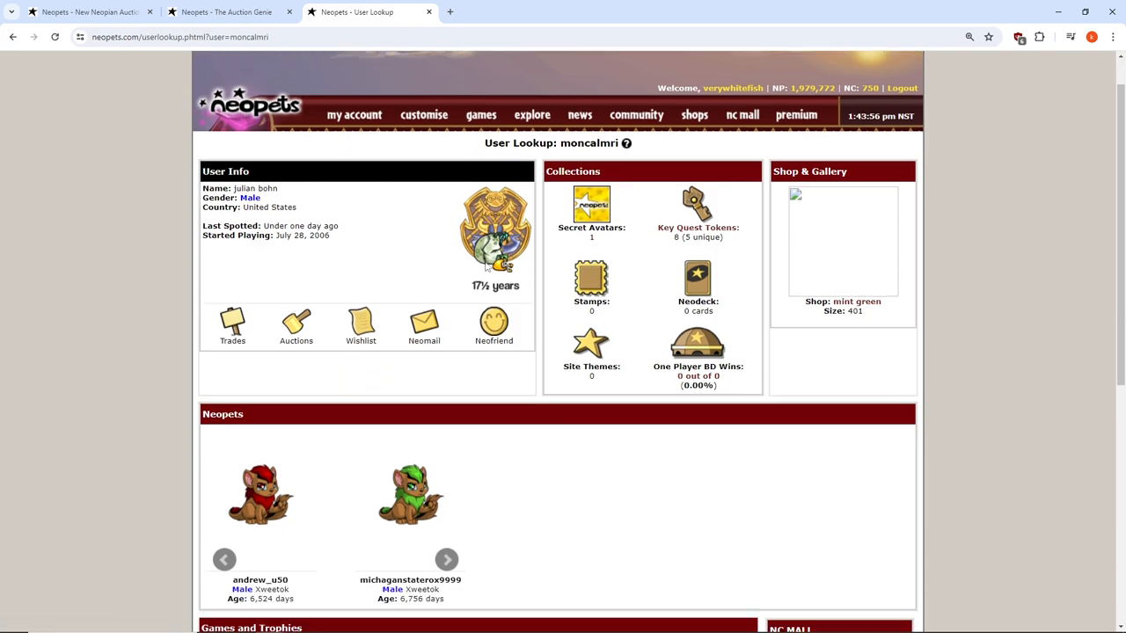
{"action": "scroll", "scroll_direction": "down", "scroll_amount": 3}
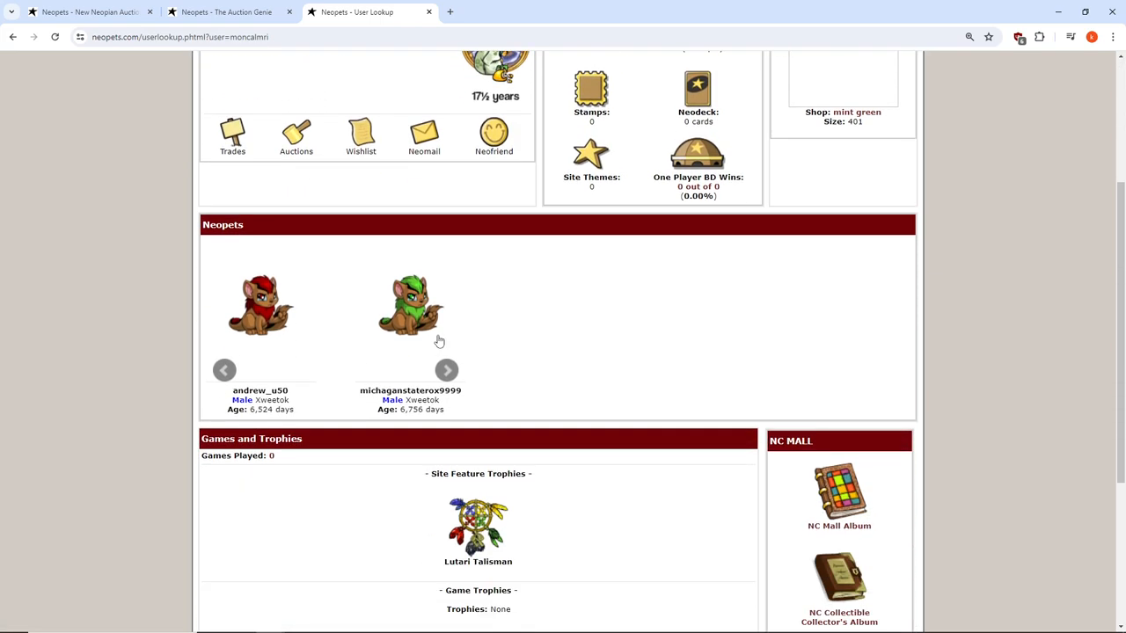
{"action": "scroll", "scroll_direction": "up", "scroll_amount": 3}
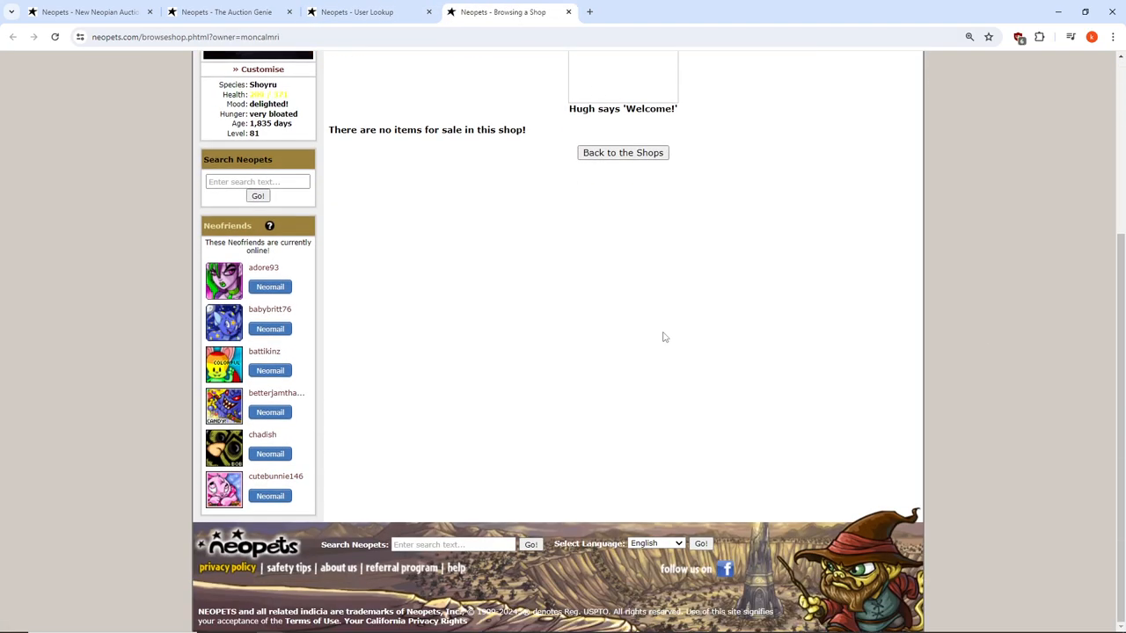
{"action": "left_click", "coordinate": [369, 10]}
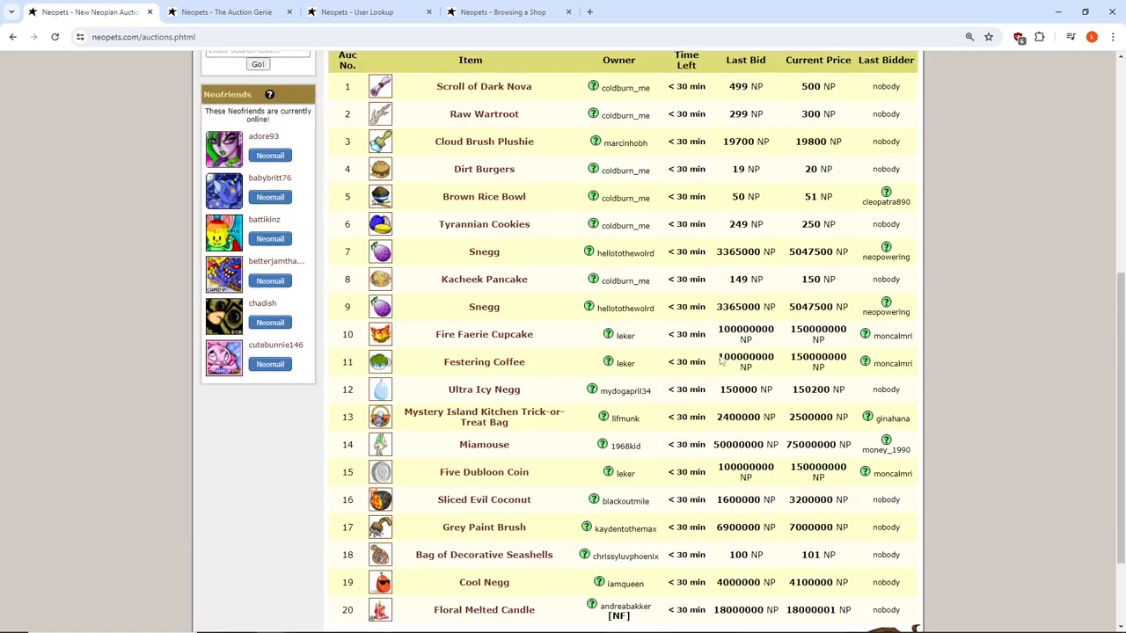
{"action": "left_click", "coordinate": [1097, 622]}
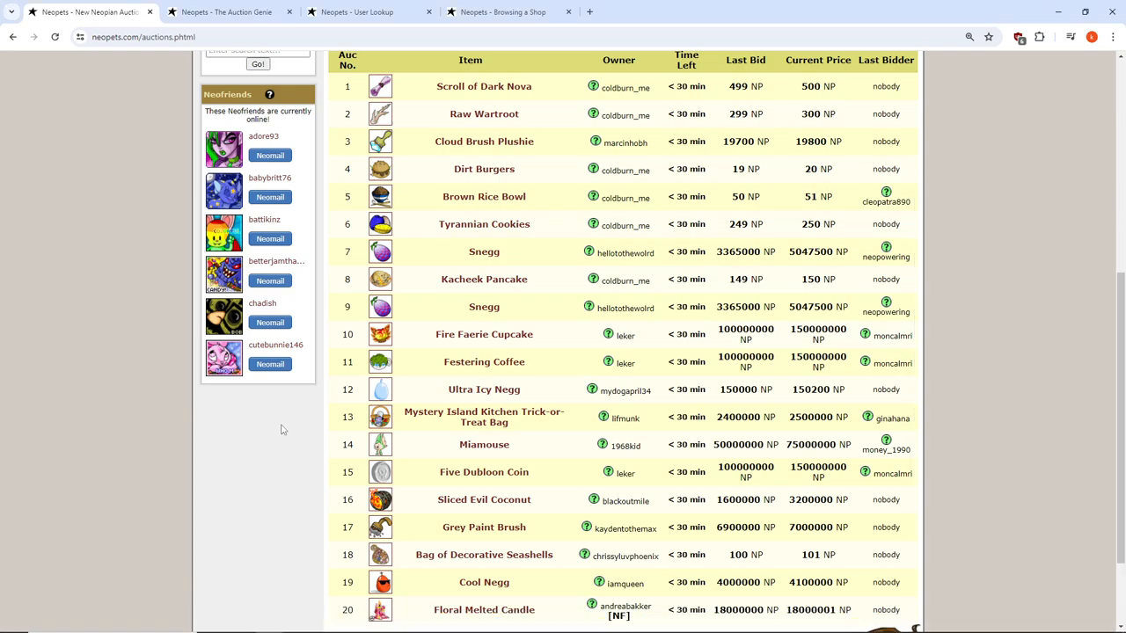
{"action": "mouse_move", "coordinate": [292, 420]}
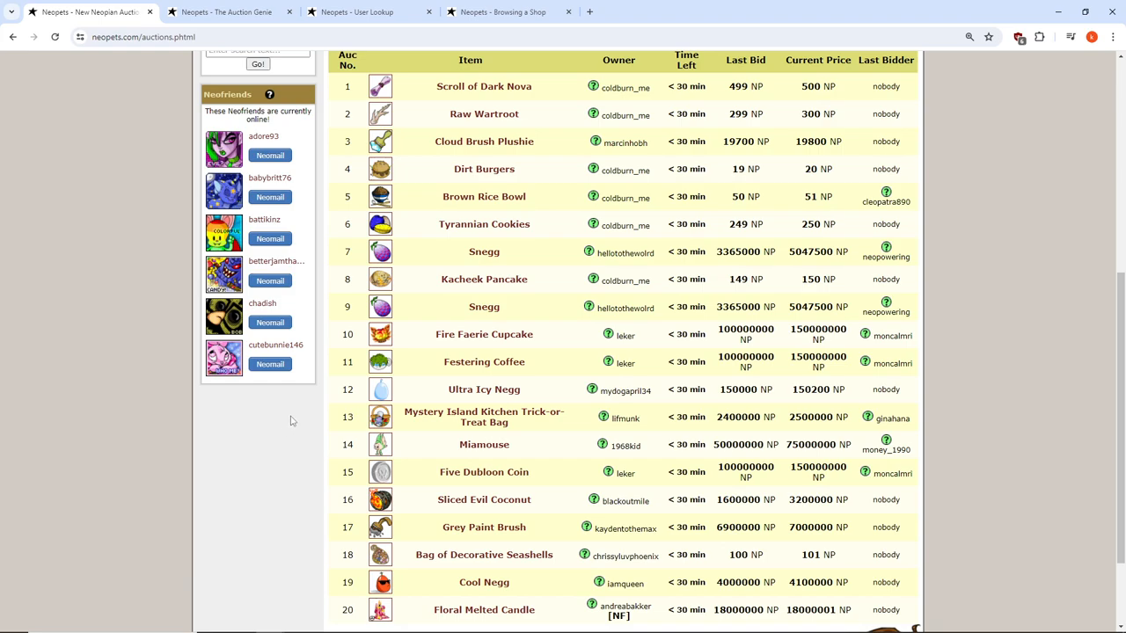
{"action": "scroll", "scroll_direction": "down", "scroll_amount": 3}
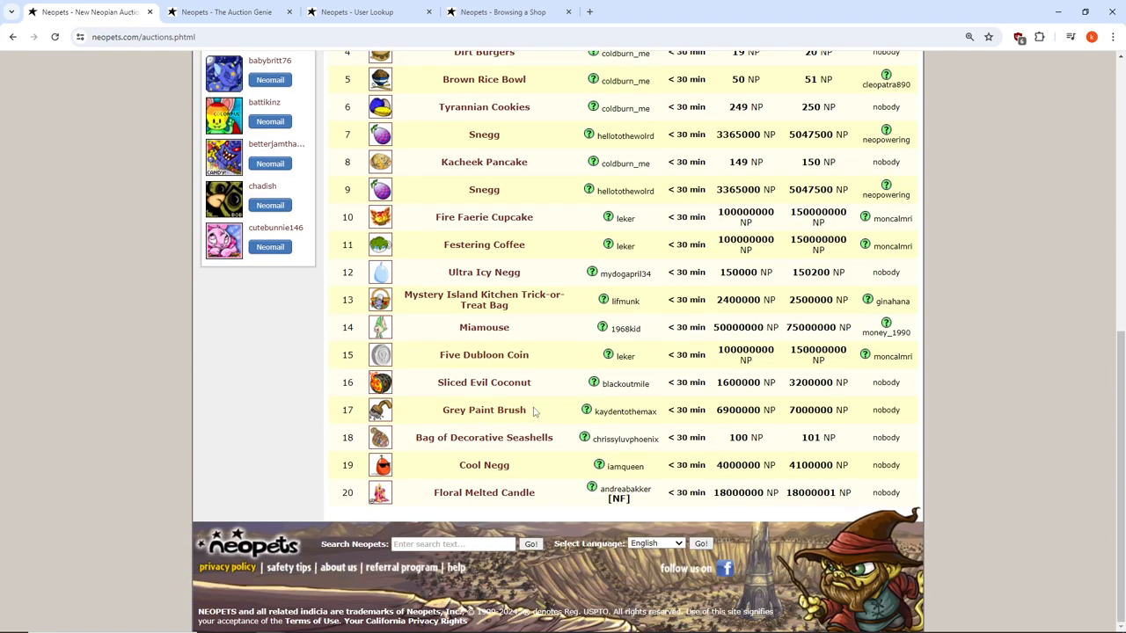
{"action": "mouse_move", "coordinate": [555, 422]}
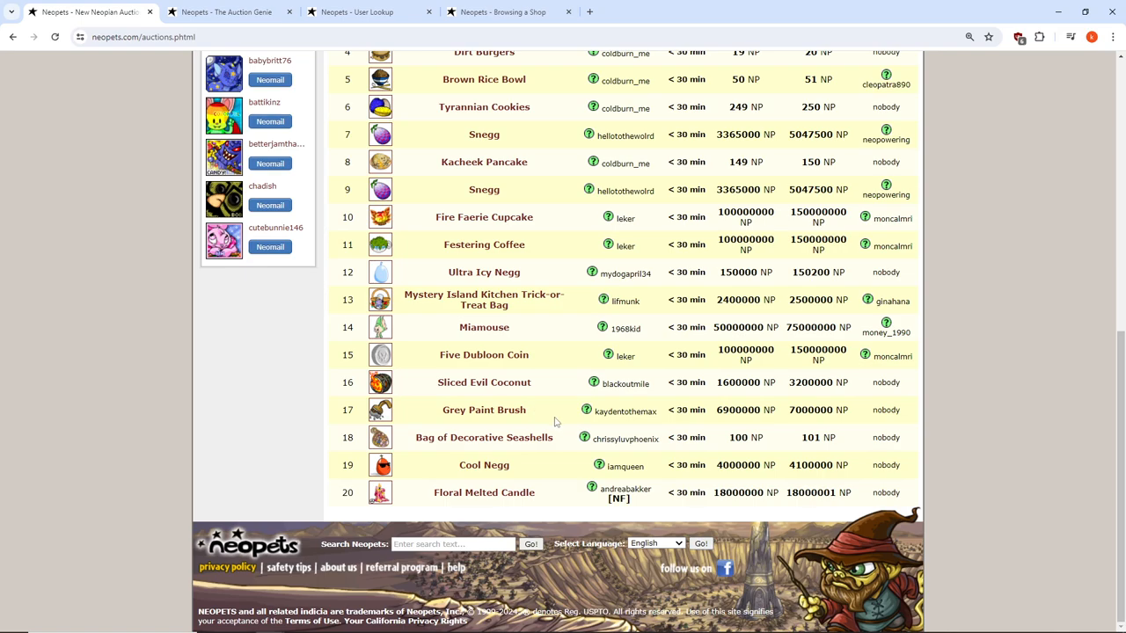
{"action": "scroll", "scroll_direction": "up", "scroll_amount": 3}
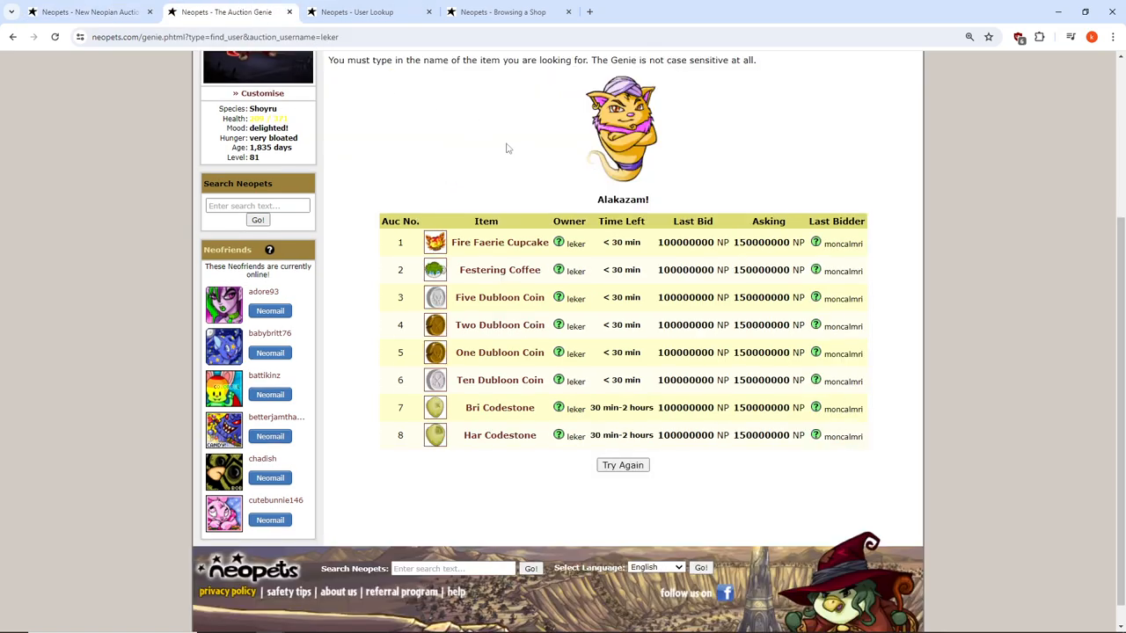
{"action": "left_click", "coordinate": [841, 243]}
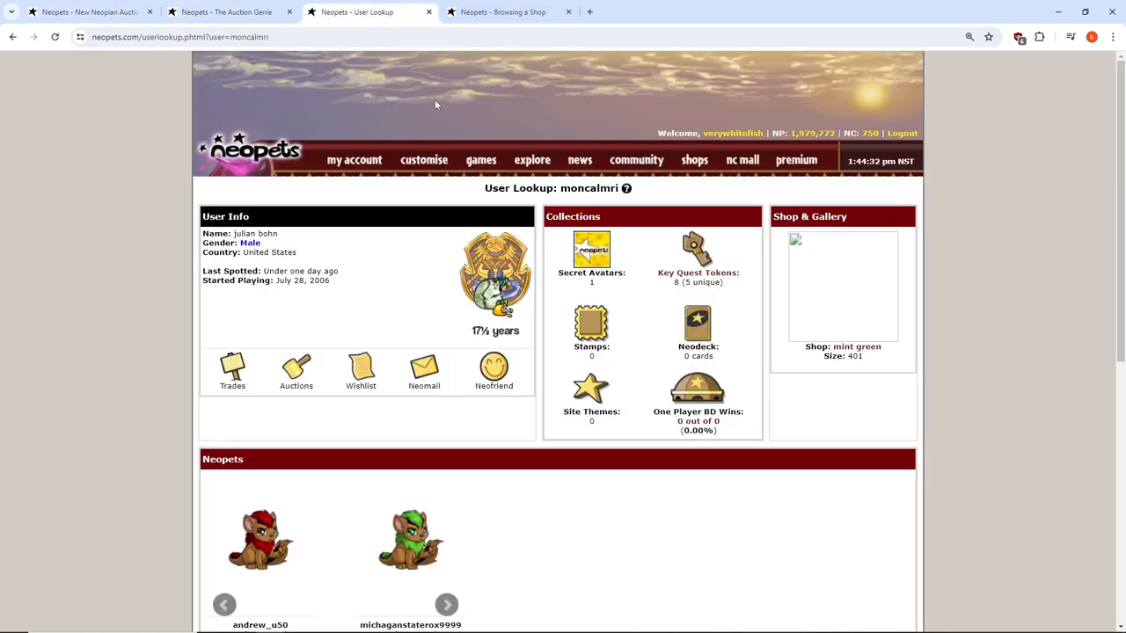
{"action": "scroll", "scroll_direction": "down", "scroll_amount": 3}
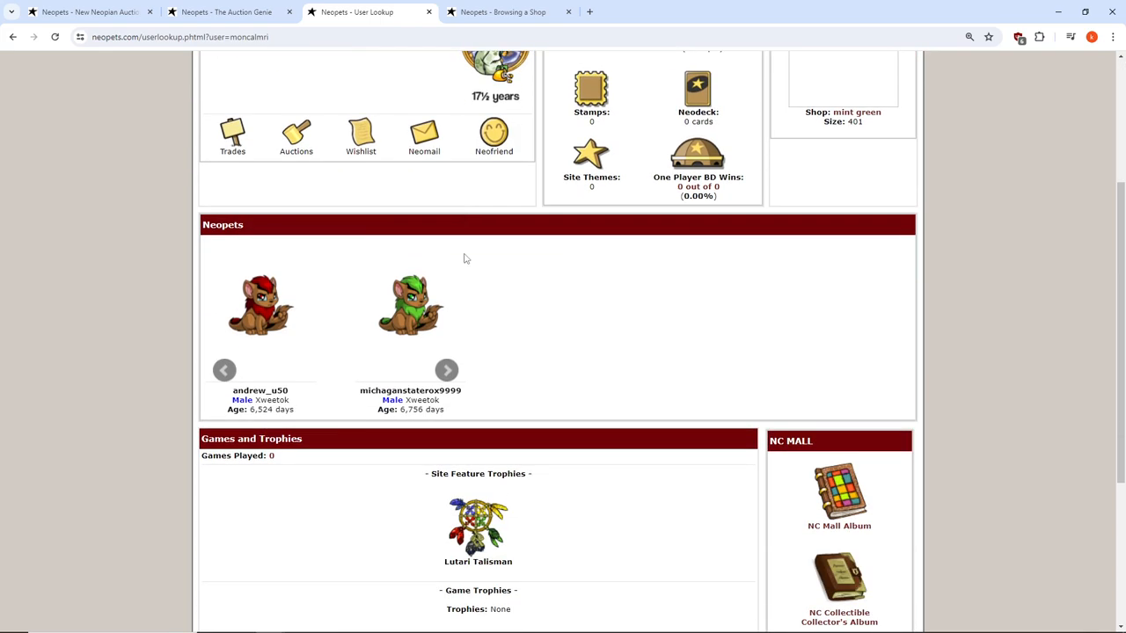
{"action": "mouse_move", "coordinate": [466, 260]}
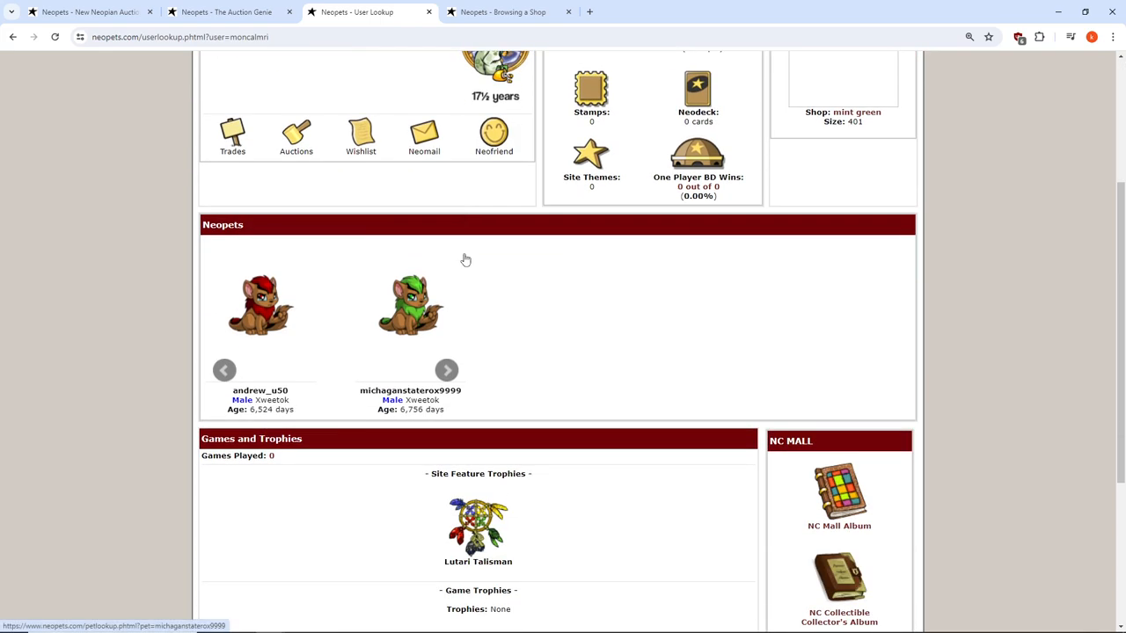